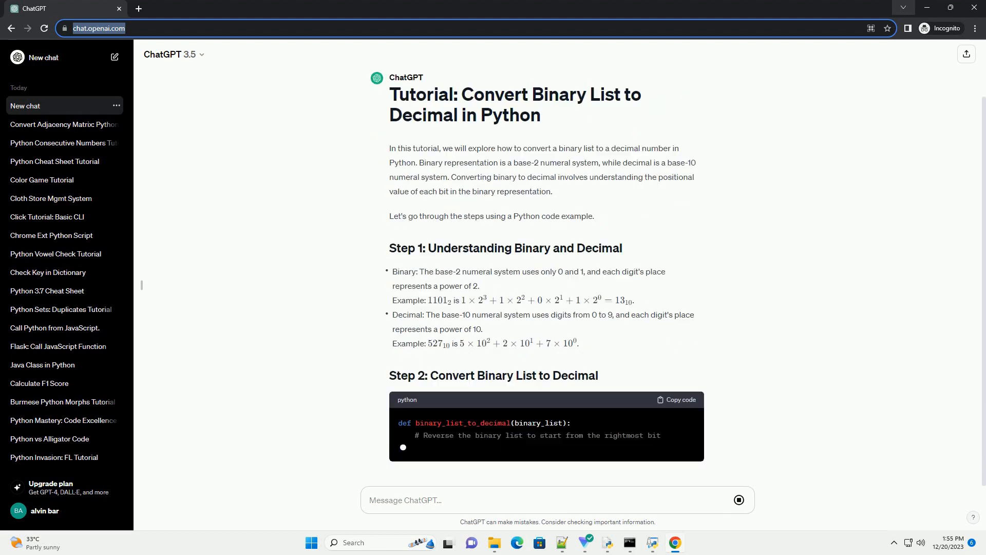
{"action": "scroll", "scroll_direction": "down", "scroll_amount": 3}
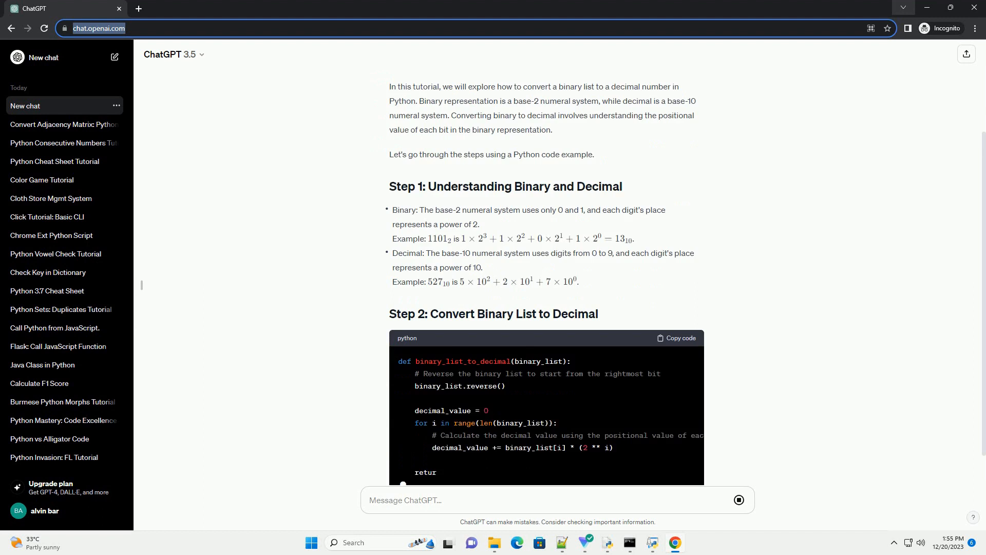
{"action": "scroll", "scroll_direction": "down", "scroll_amount": 3}
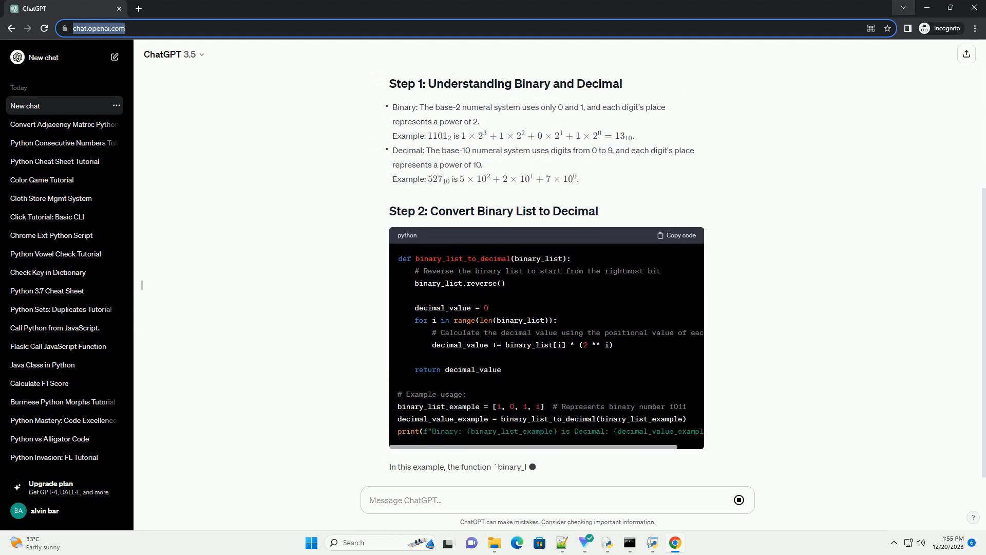
{"action": "scroll", "scroll_direction": "down", "scroll_amount": 3}
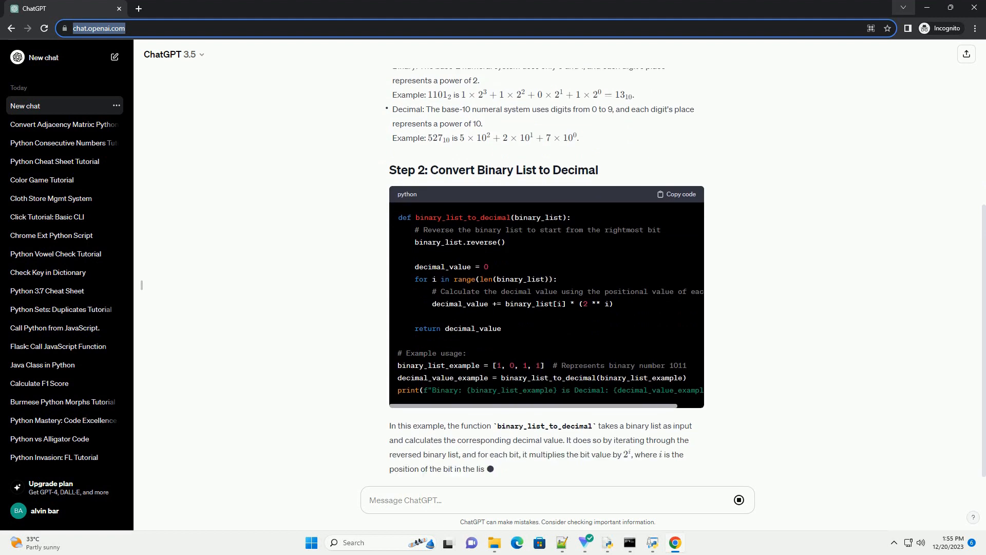
{"action": "scroll", "scroll_direction": "down", "scroll_amount": 3}
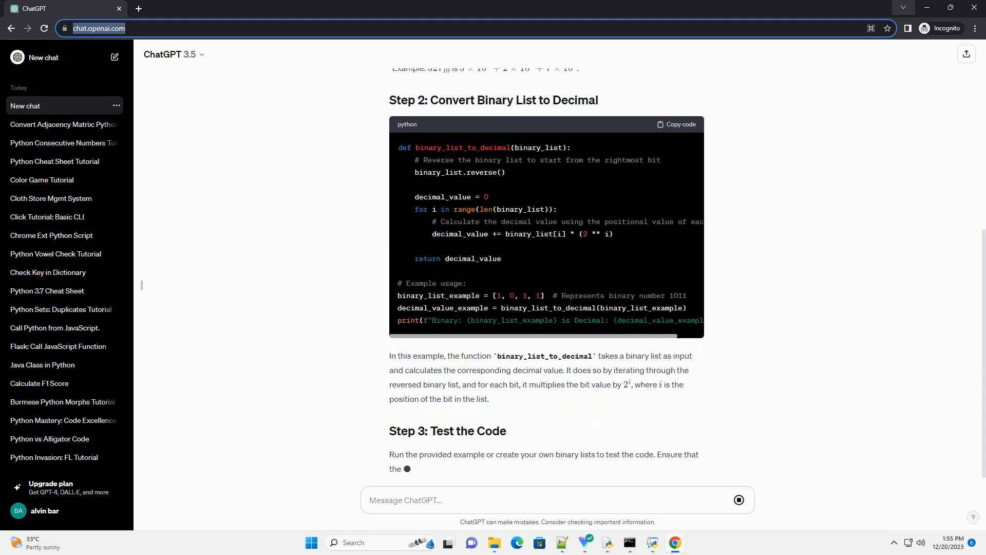
{"action": "scroll", "scroll_direction": "down", "scroll_amount": 3}
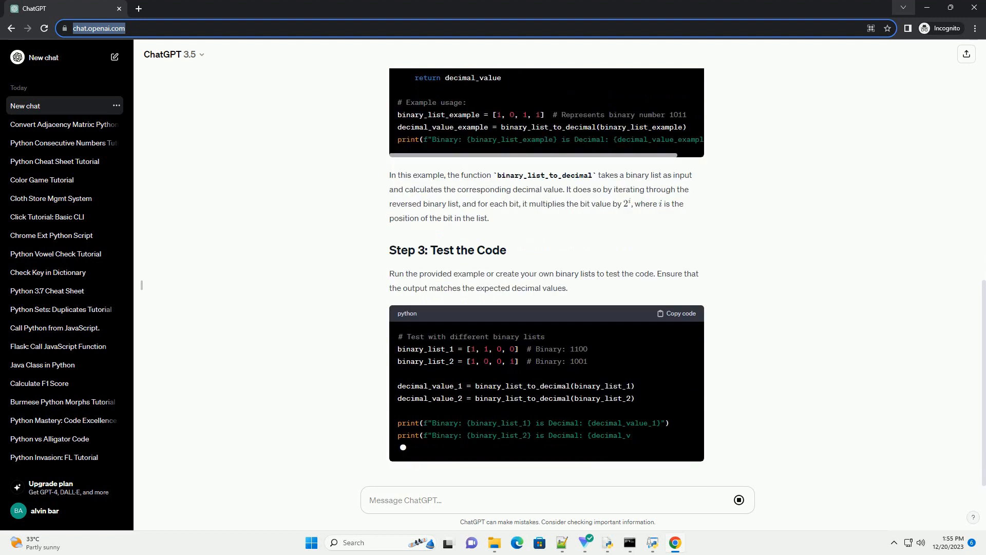
{"action": "scroll", "scroll_direction": "down", "scroll_amount": 3}
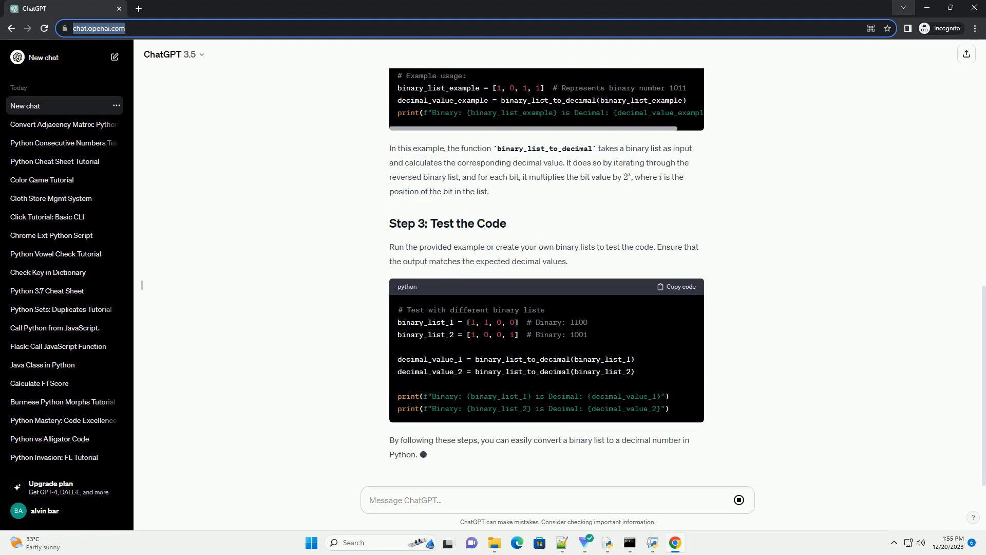